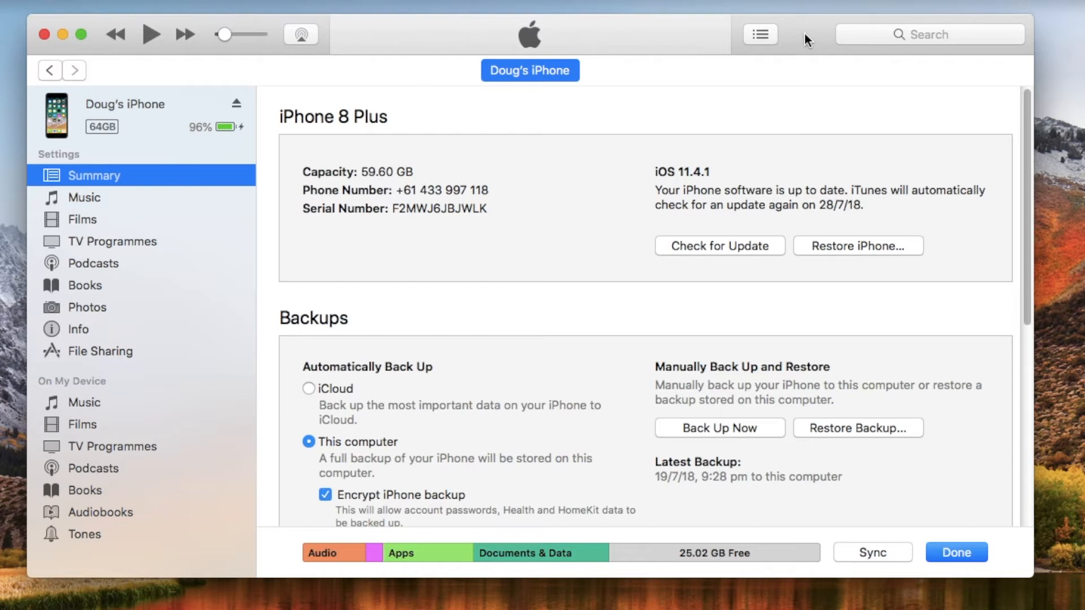
mouse_move(770, 48)
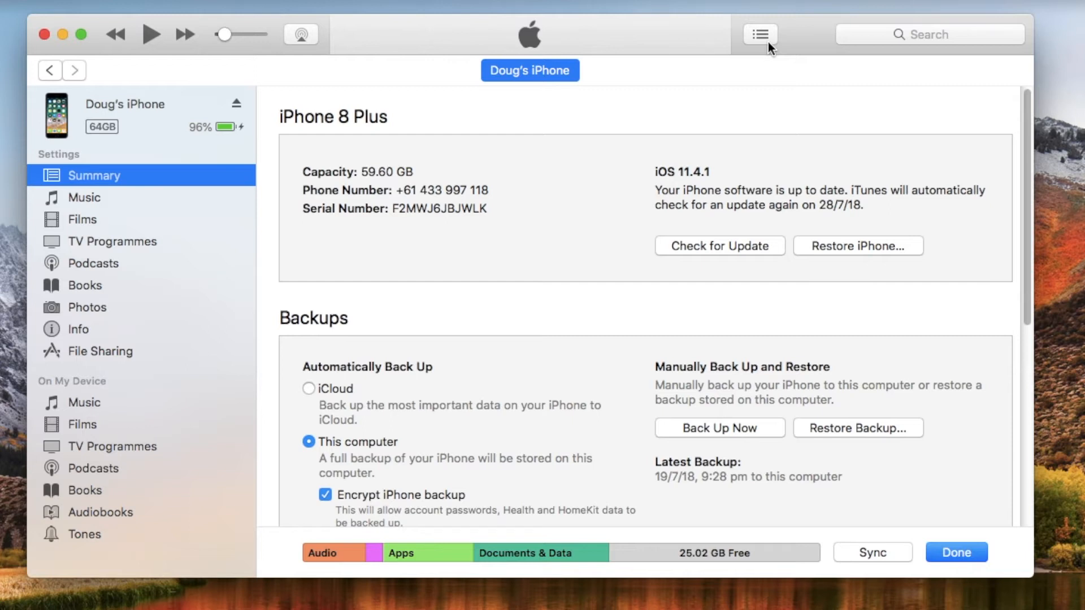
mouse_move(814, 61)
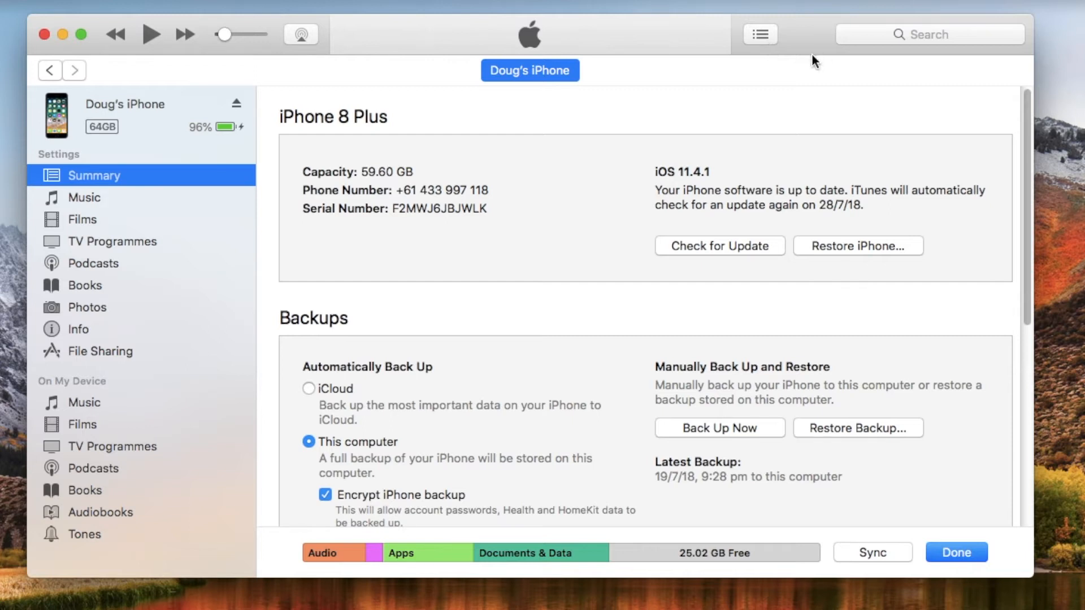
mouse_move(791, 50)
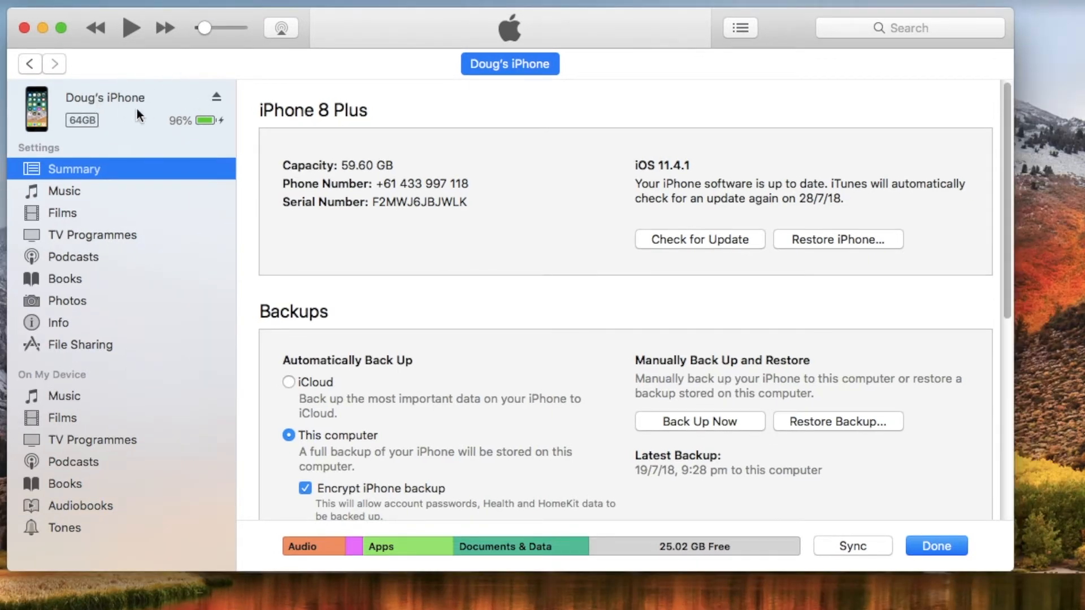
mouse_move(98, 235)
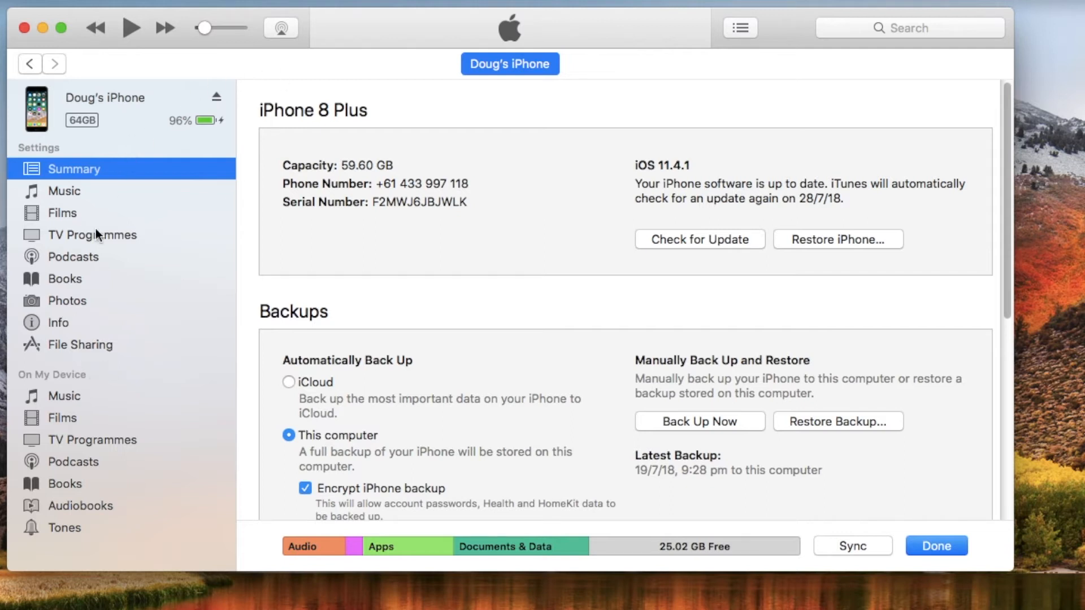
In File Sharing, browse the Documents app's files, then show FiLMiC Pro's seven .mov videos.
click(83, 344)
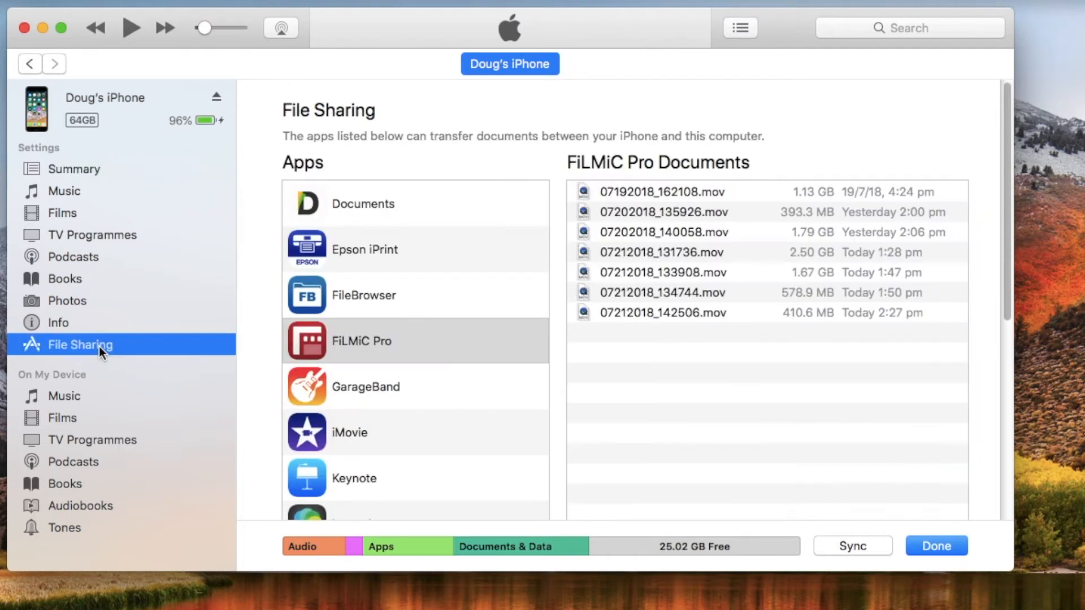
click(363, 203)
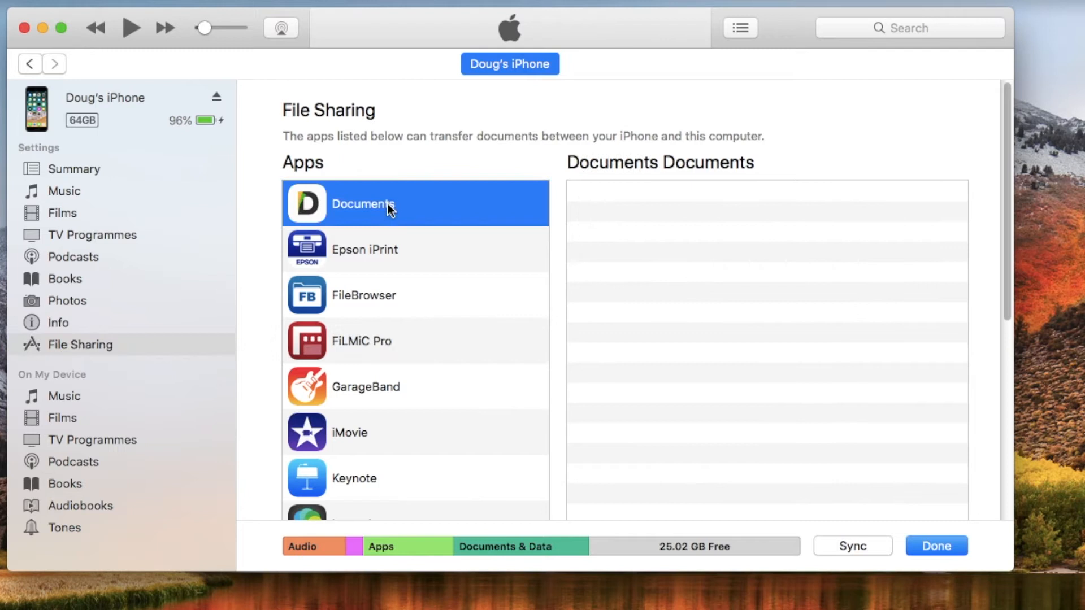
scroll(down, 3)
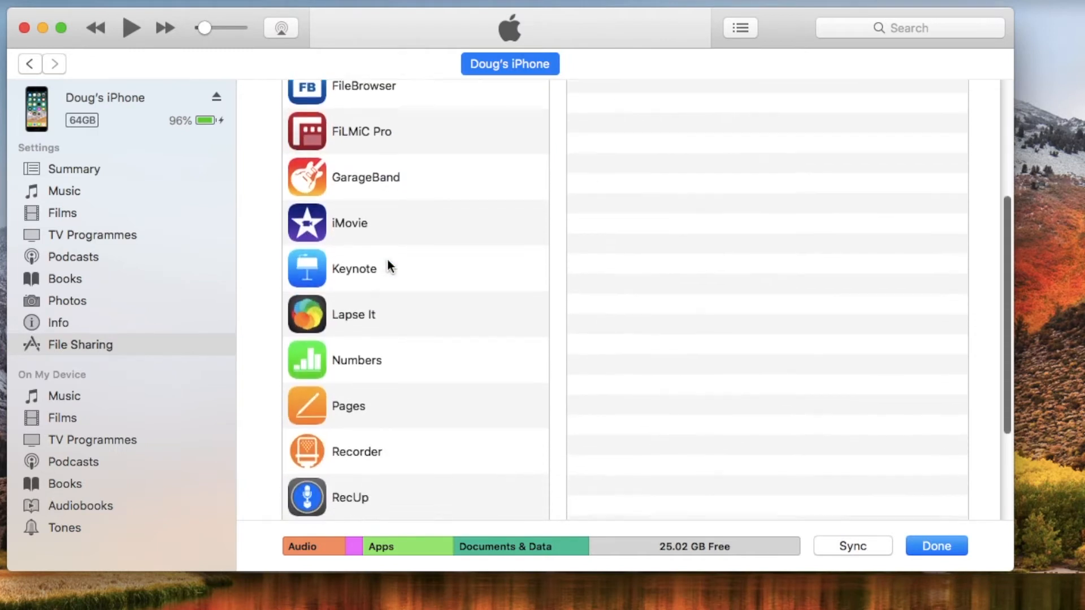
scroll(down, 3)
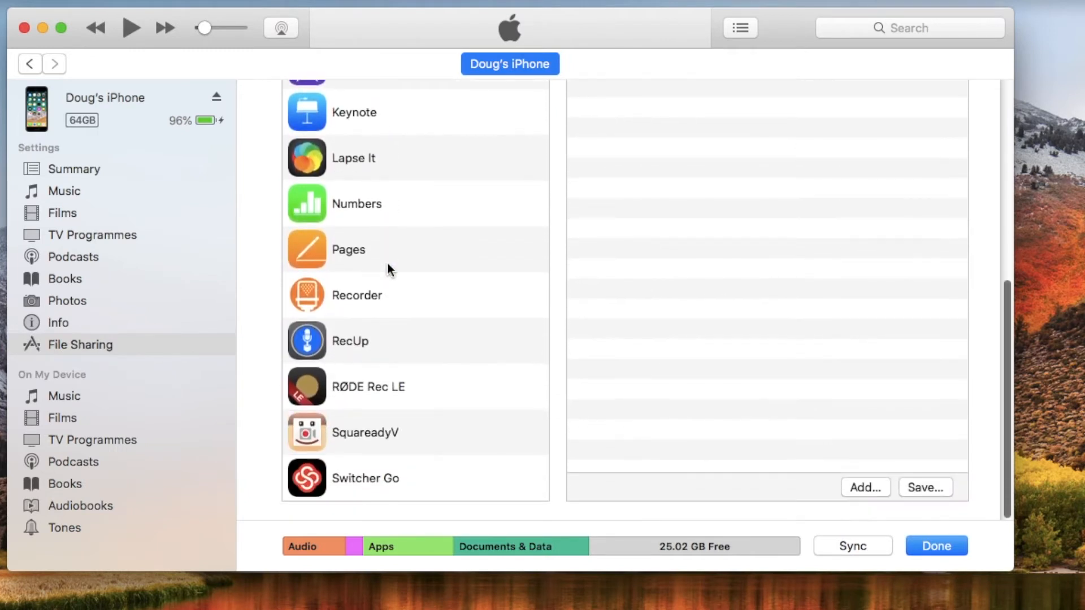
scroll(up, 3)
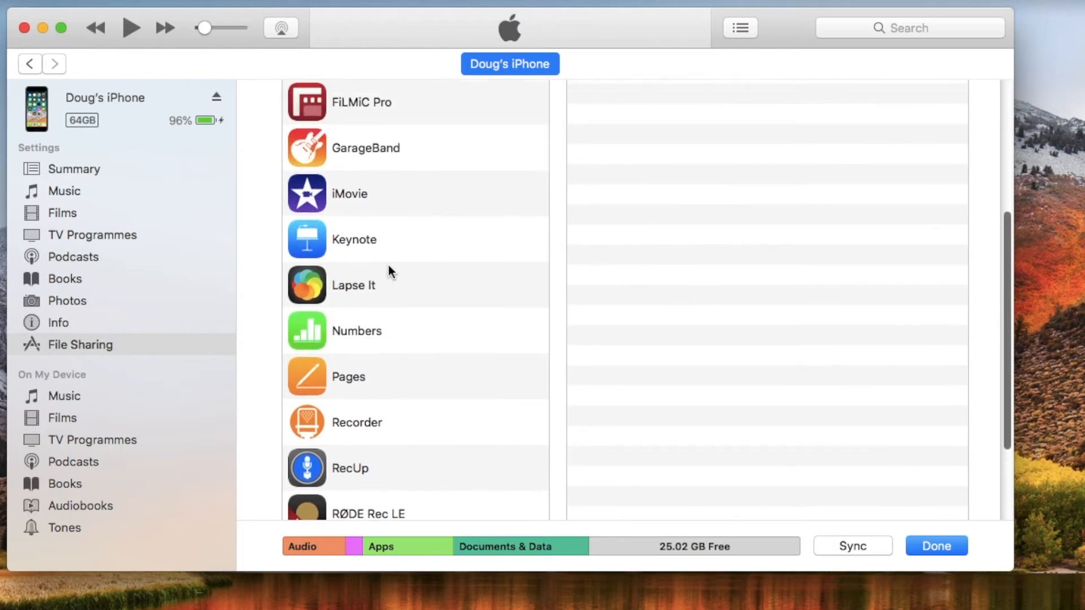
scroll(up, 3)
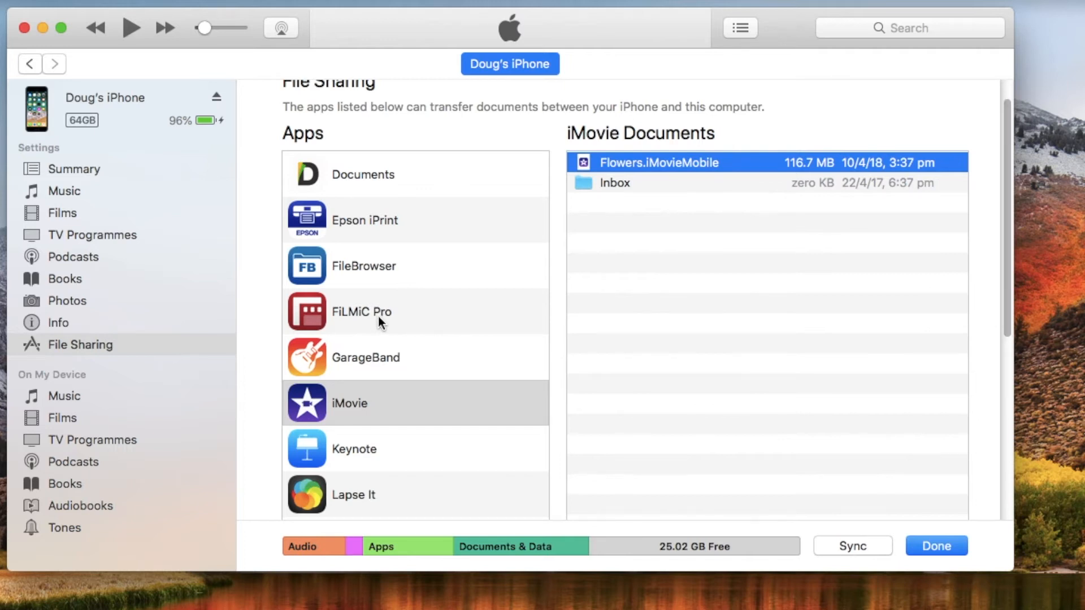
click(361, 311)
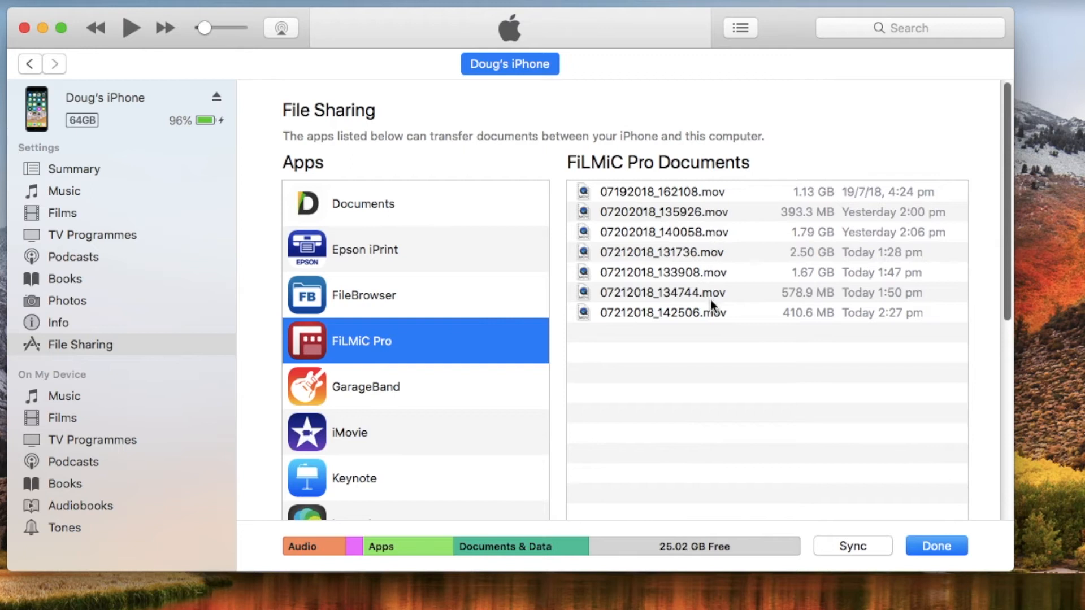
Select today's four videos, 07212018_131736.mov through 07212018_142506.mov, and start saving them.
click(692, 252)
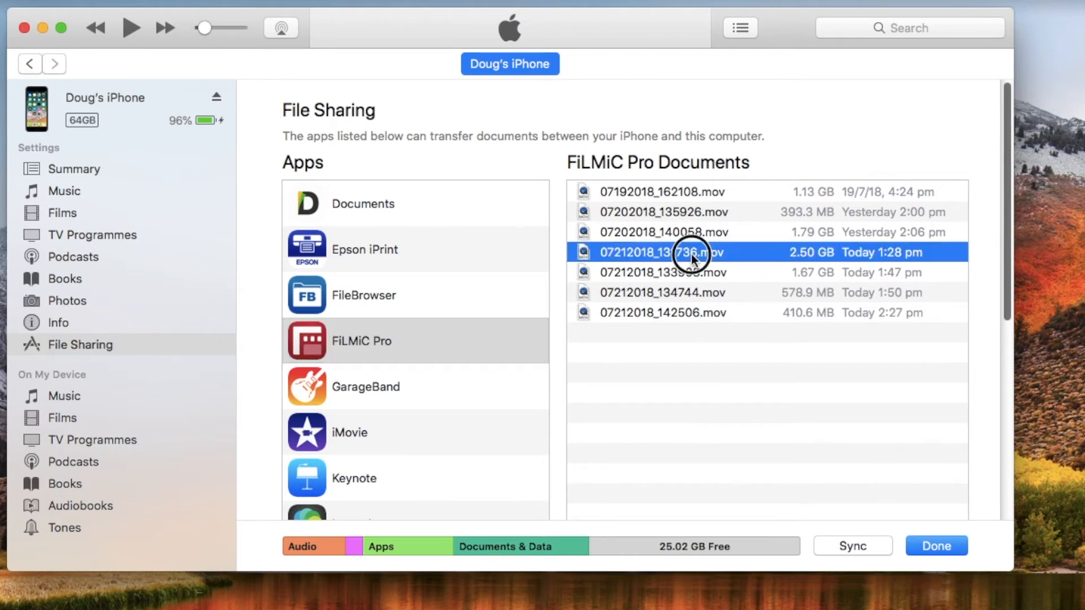
mouse_move(705, 313)
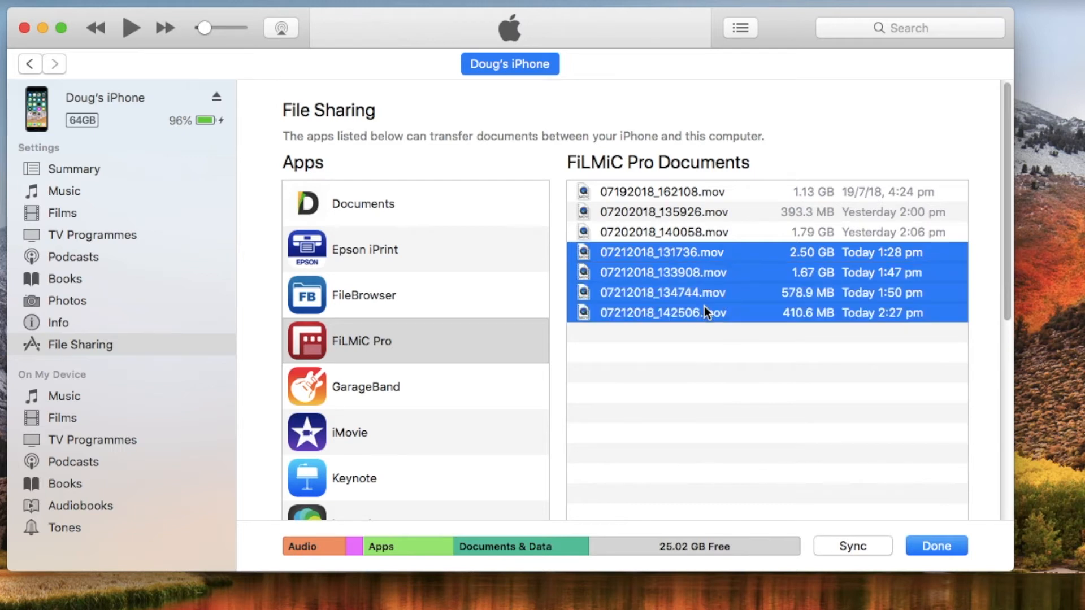
mouse_move(1010, 199)
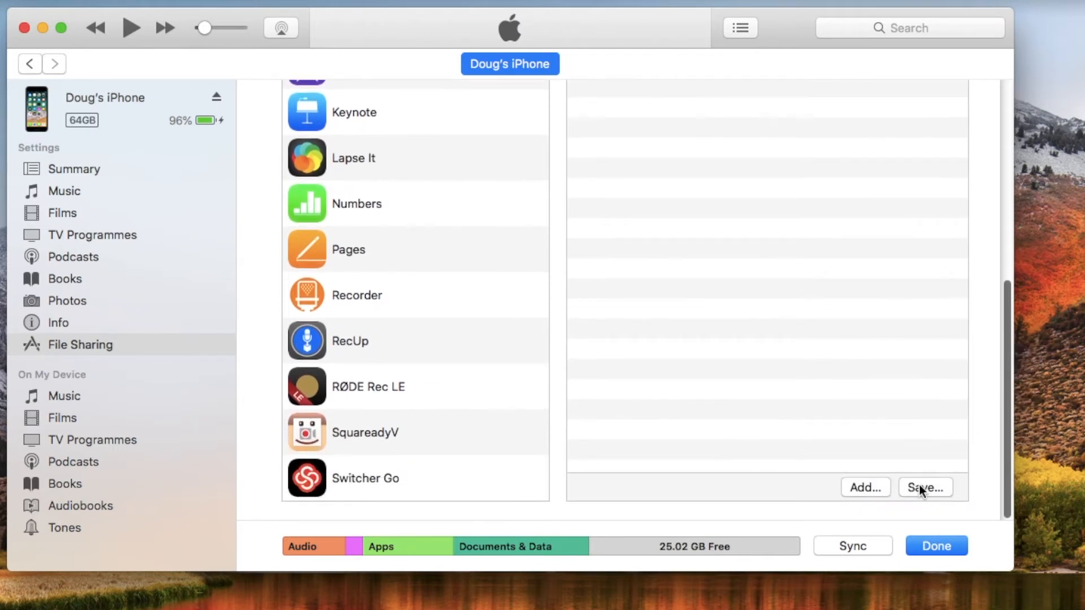
click(924, 487)
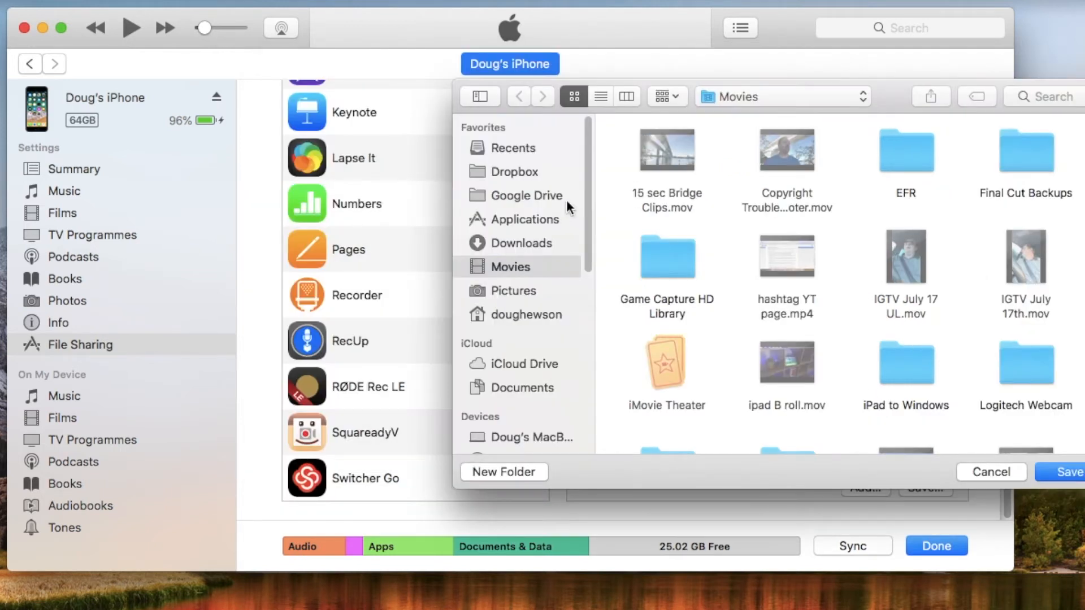
mouse_move(948, 449)
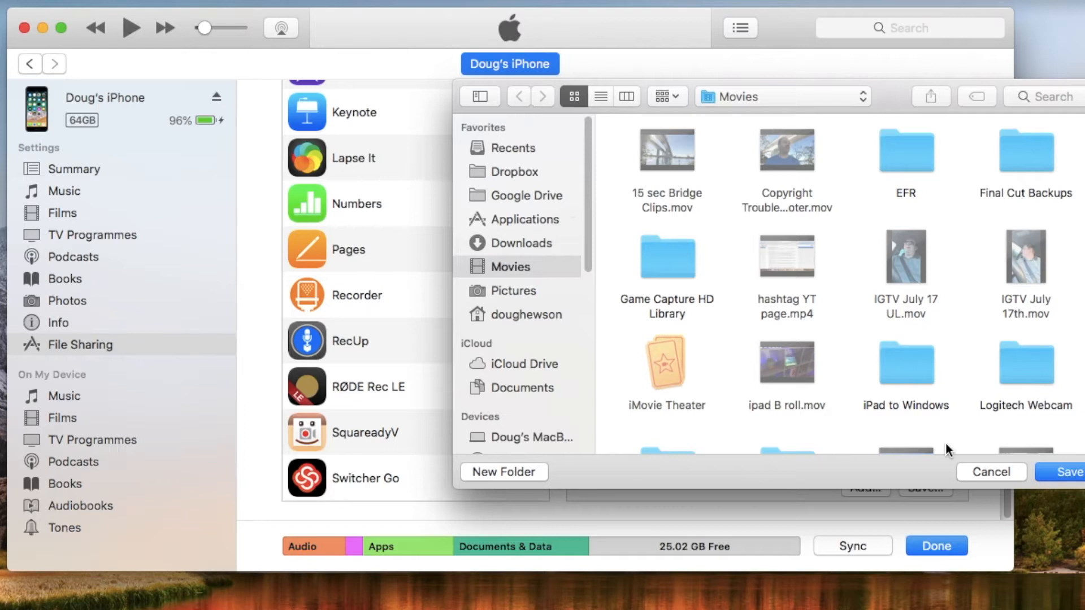
Save the four videos into the Mac's Movies folder and return to the Apps list.
click(1072, 472)
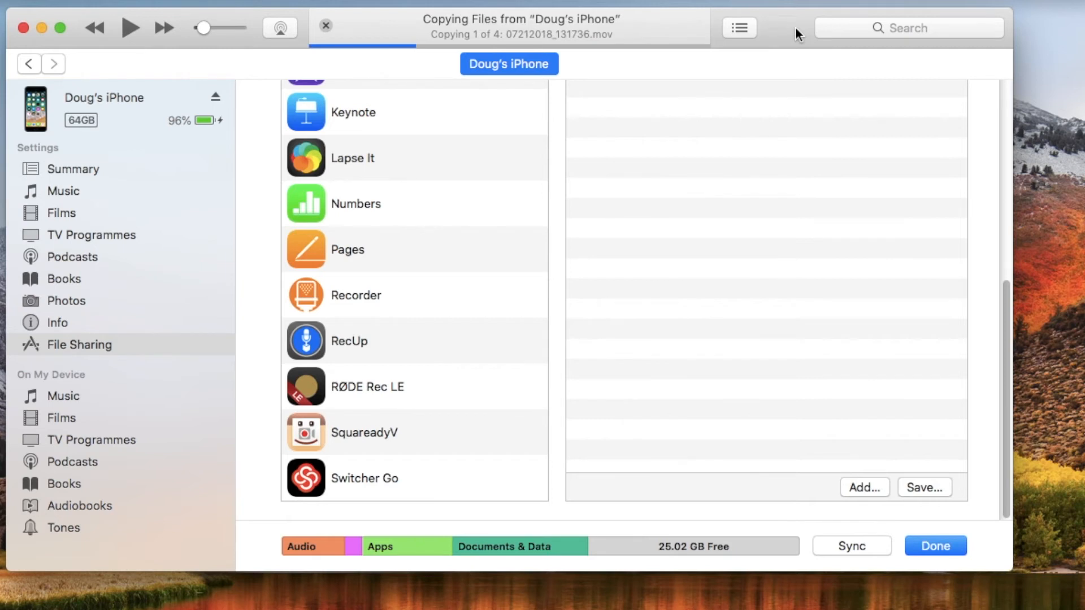
scroll(up, 3)
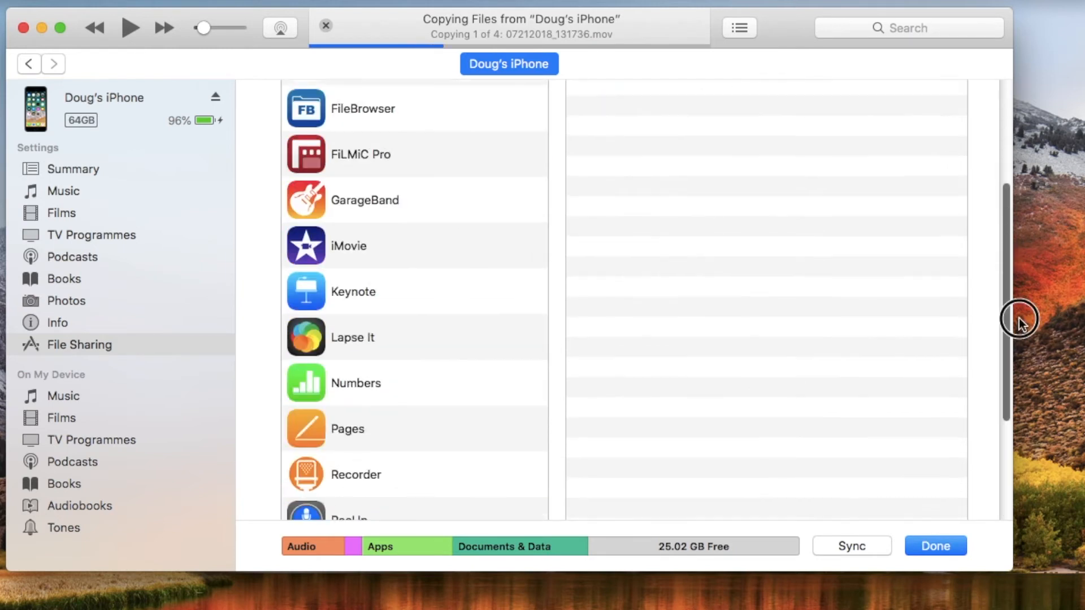
scroll(down, 3)
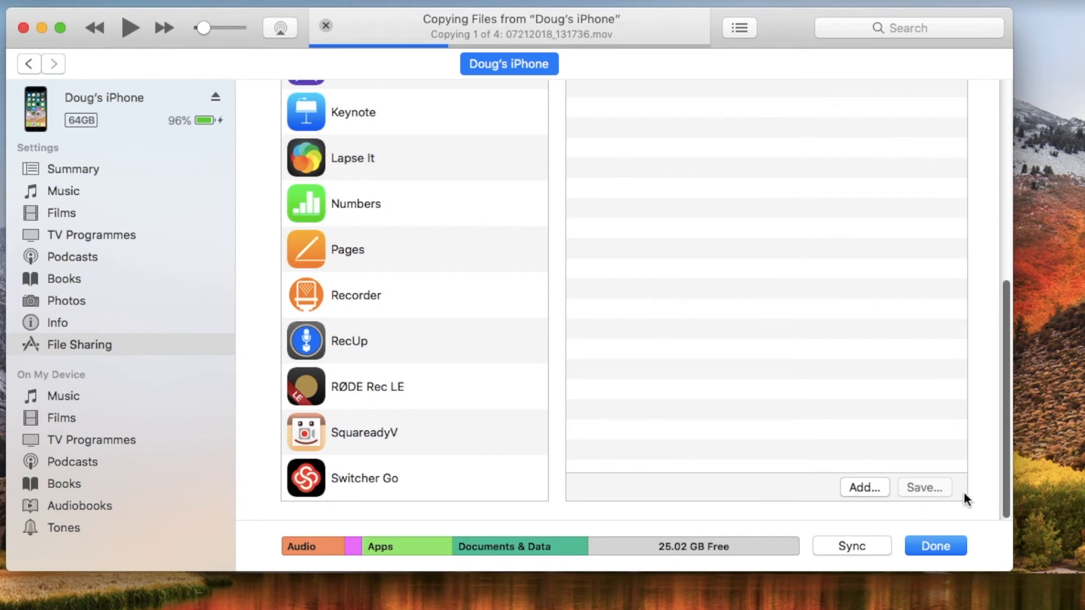
click(865, 488)
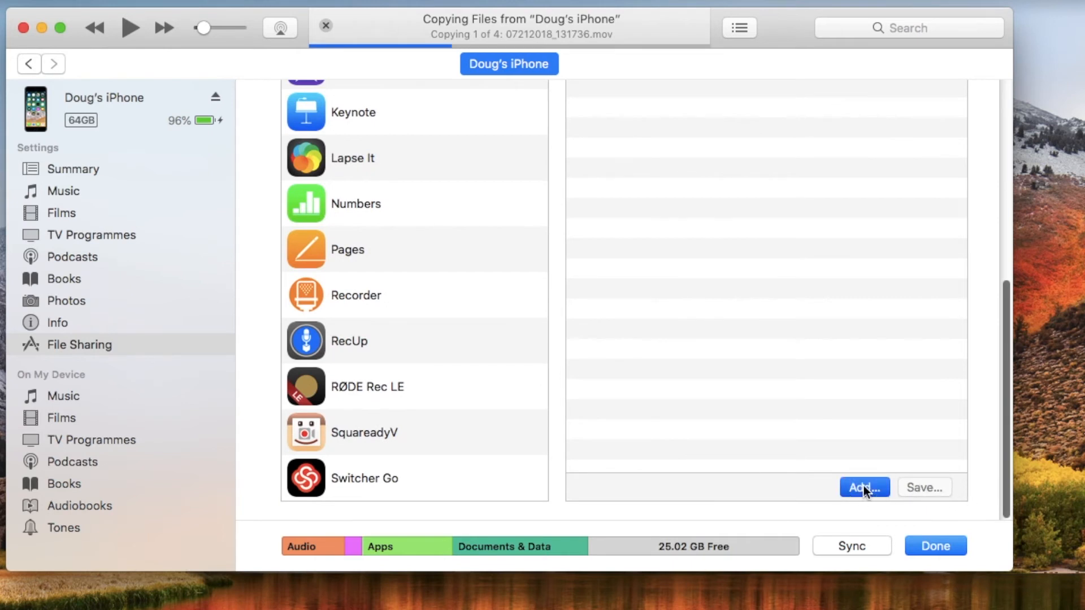
Add the Channel Art Tags file from iCloud Documents to the iPhone's shared files.
click(864, 487)
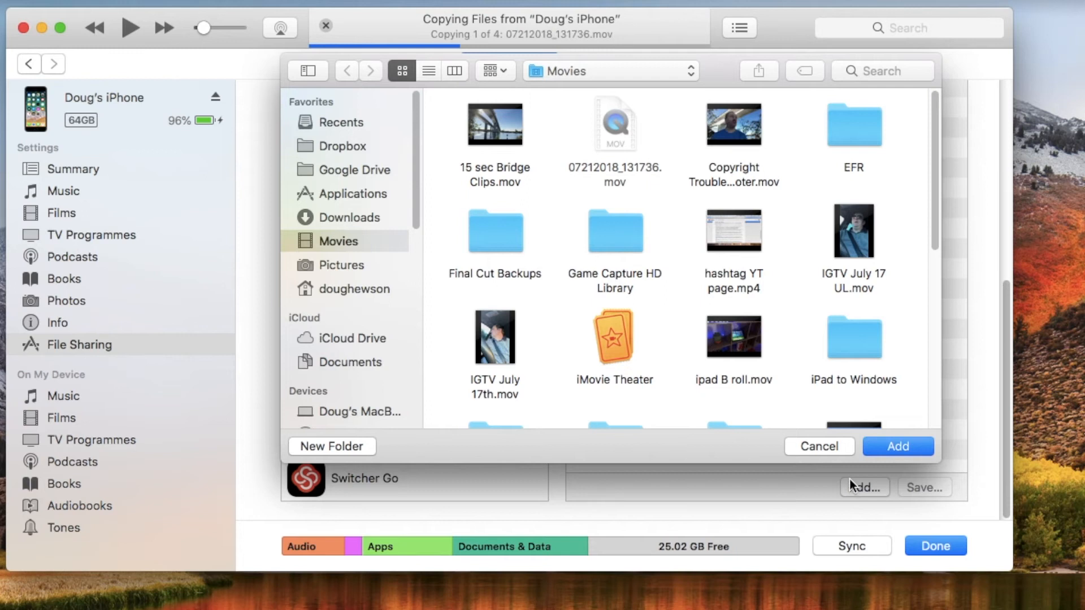
mouse_move(251, 248)
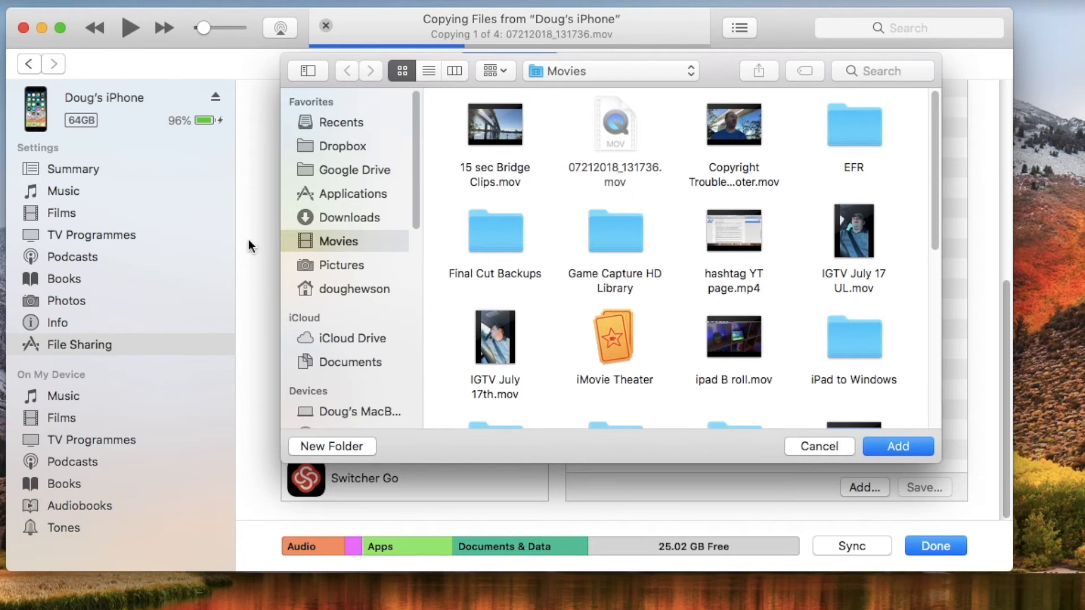
click(353, 361)
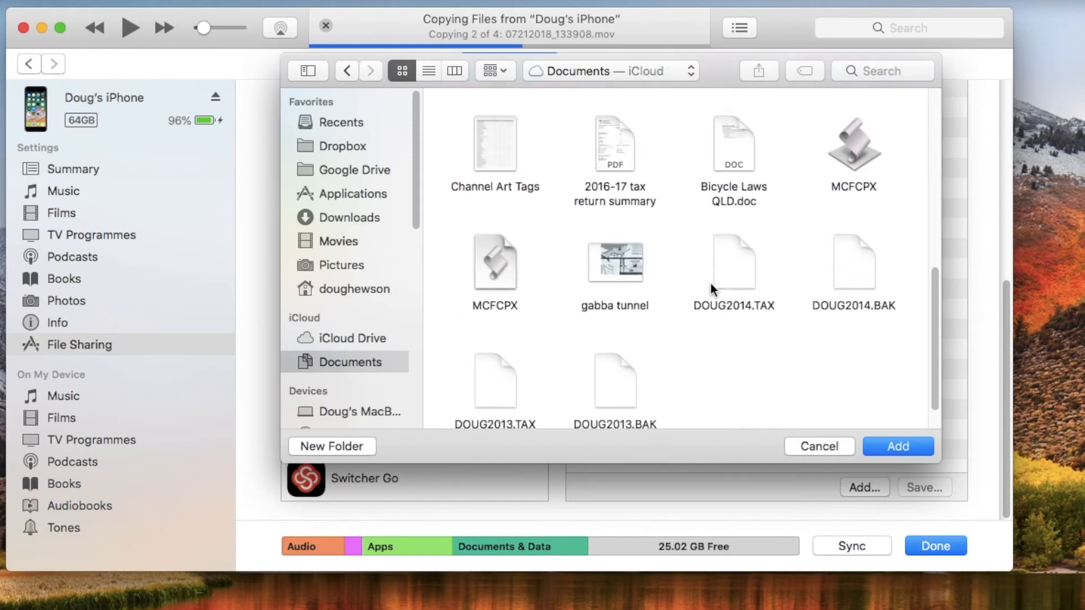
scroll(up, 3)
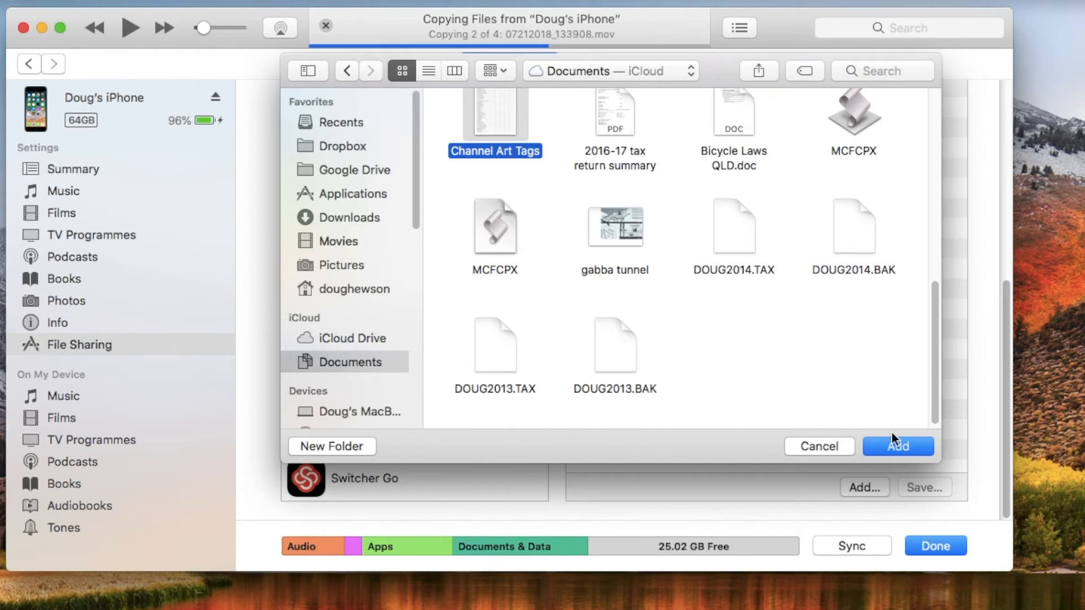
scroll(up, 3)
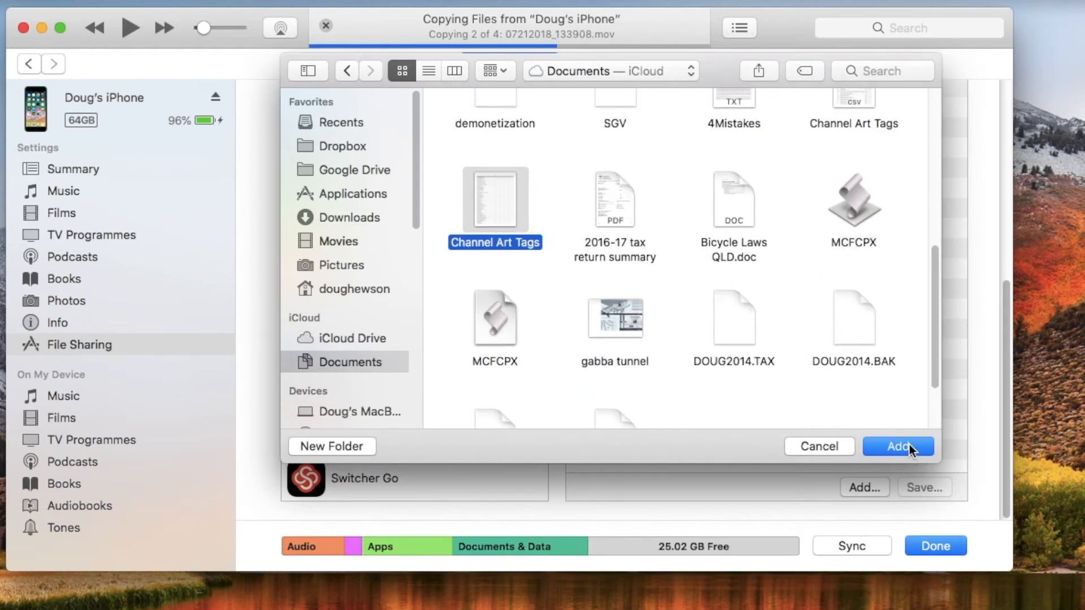
click(897, 446)
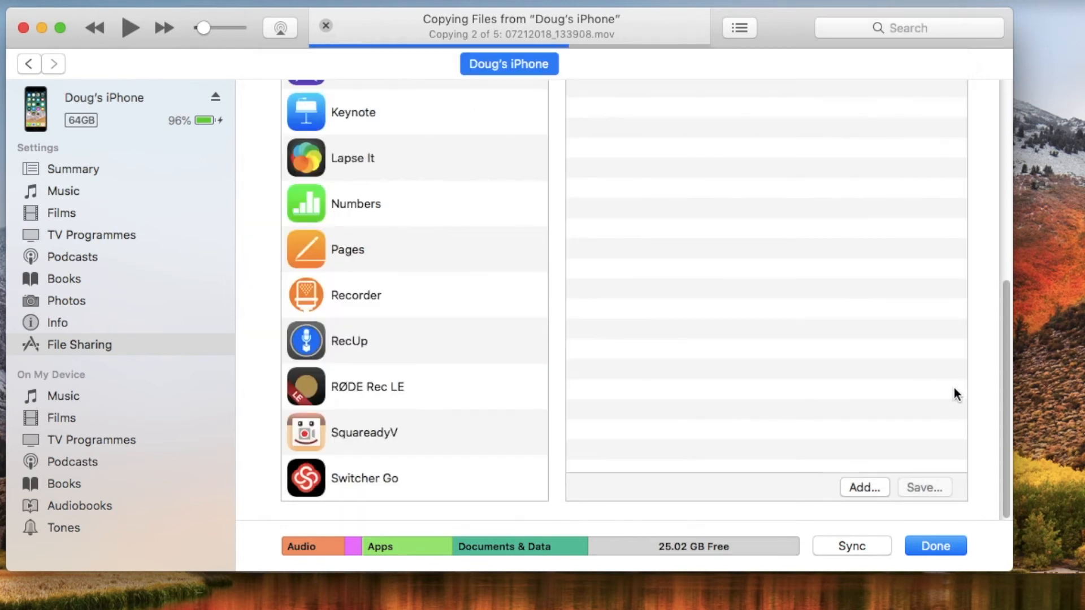
mouse_move(463, 88)
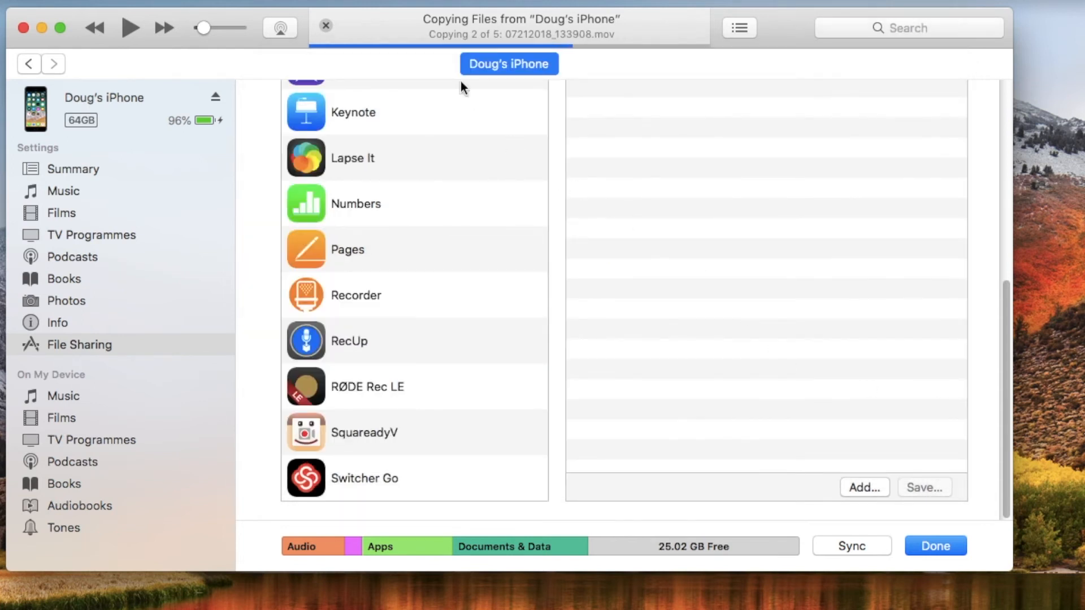
mouse_move(636, 37)
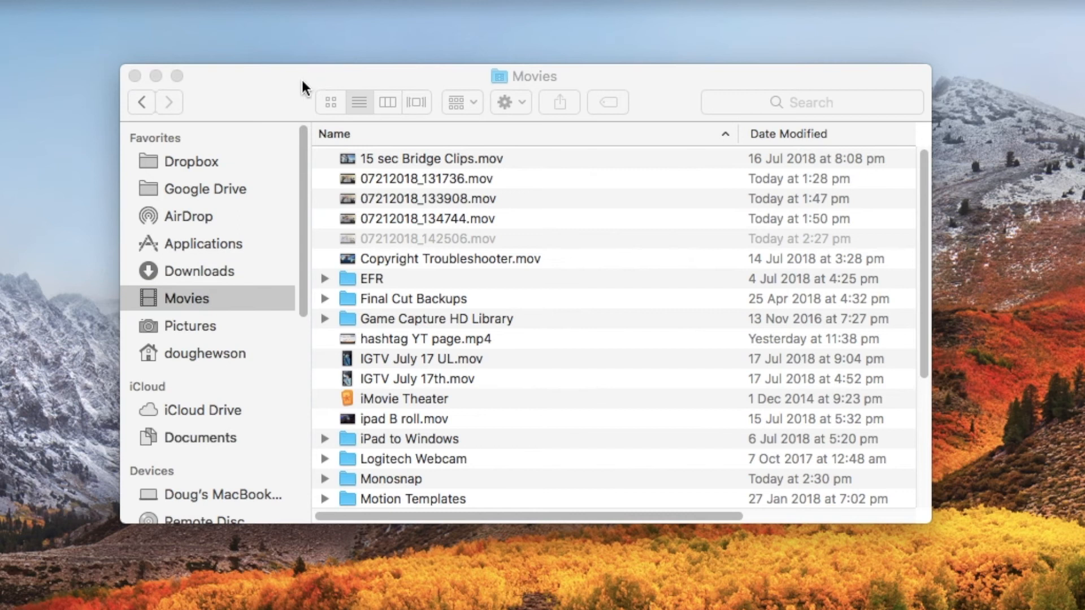
mouse_move(332, 180)
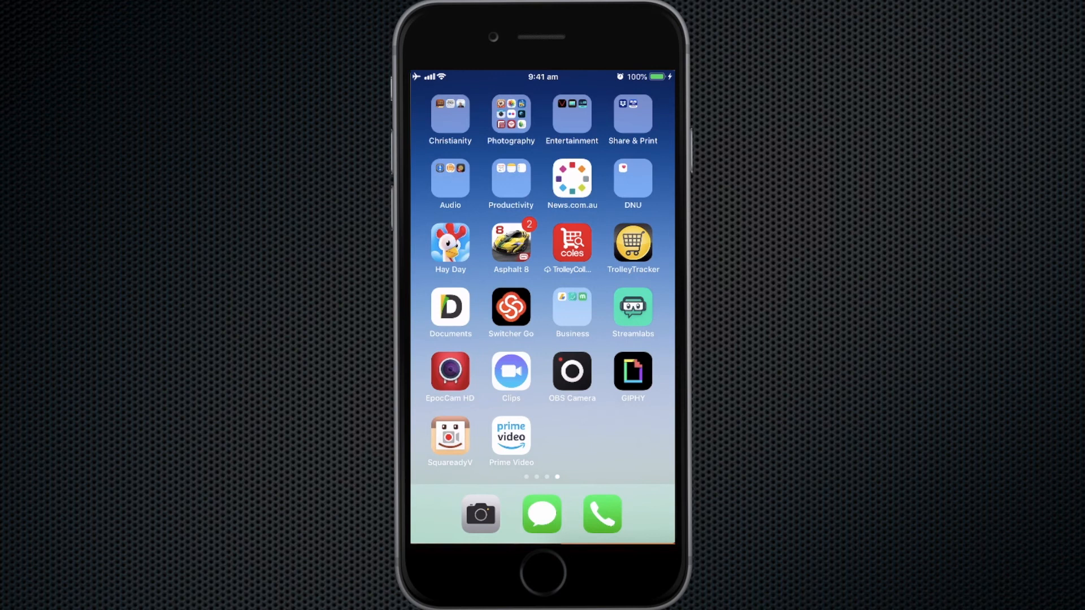
Launch Documents on the iPhone, dismiss the privacy notice, and view Channel Art Tags in iTunes Files.
click(449, 307)
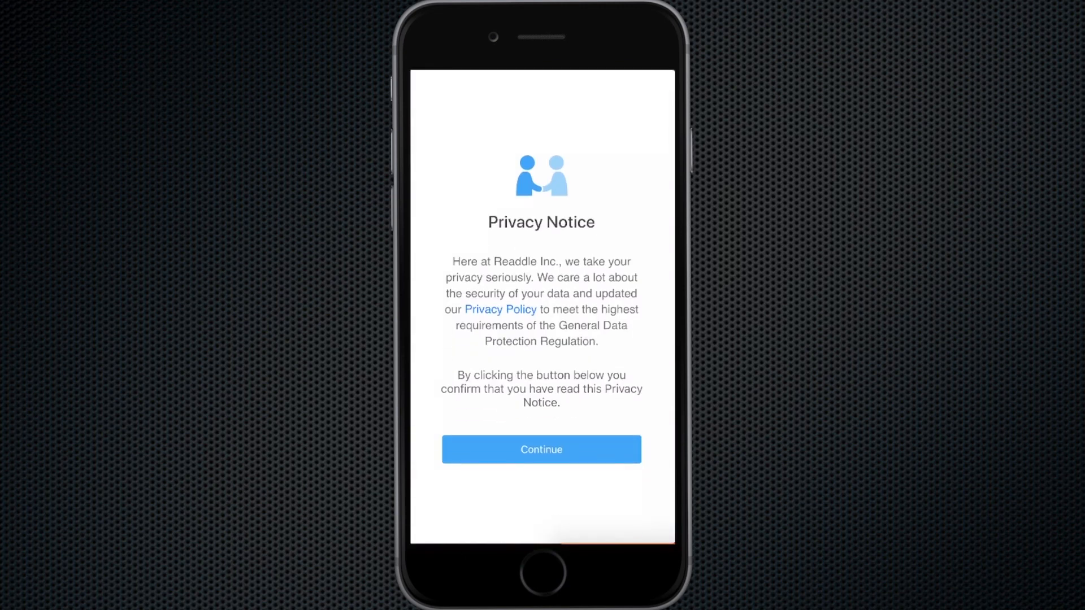
click(541, 448)
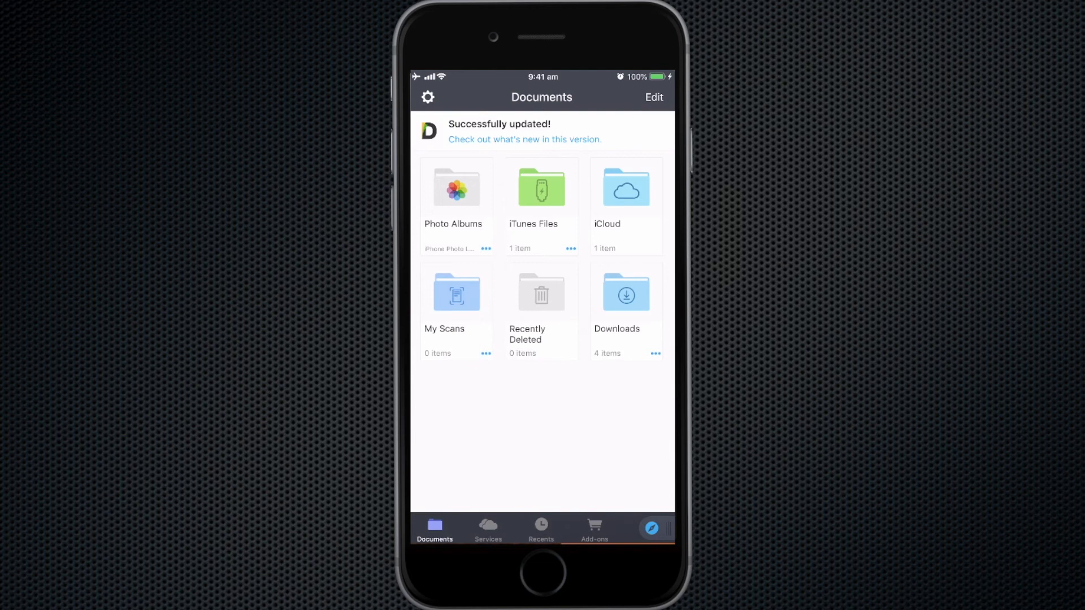
click(541, 188)
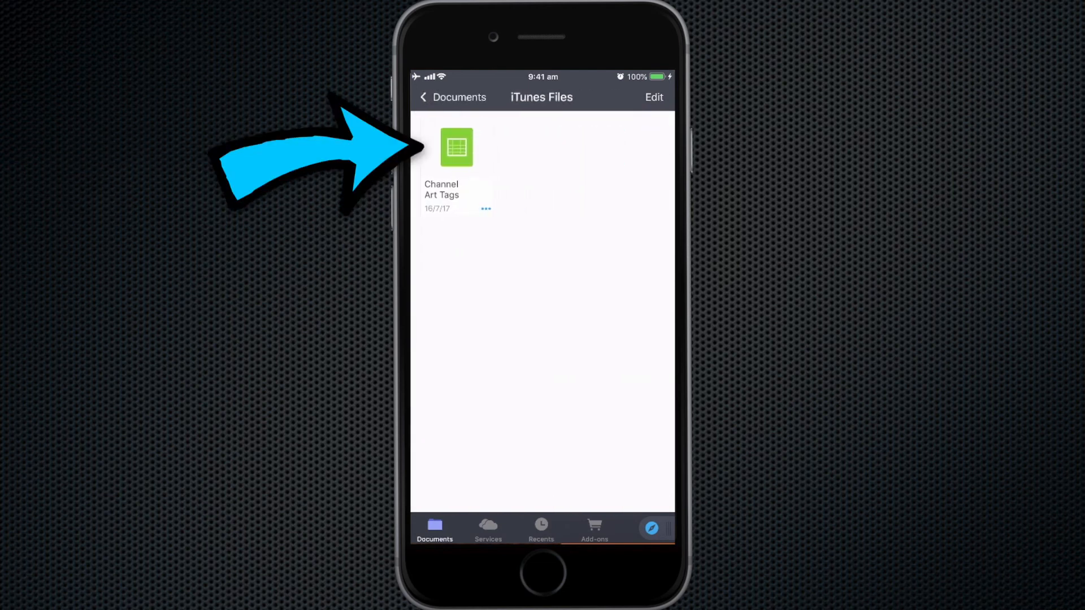